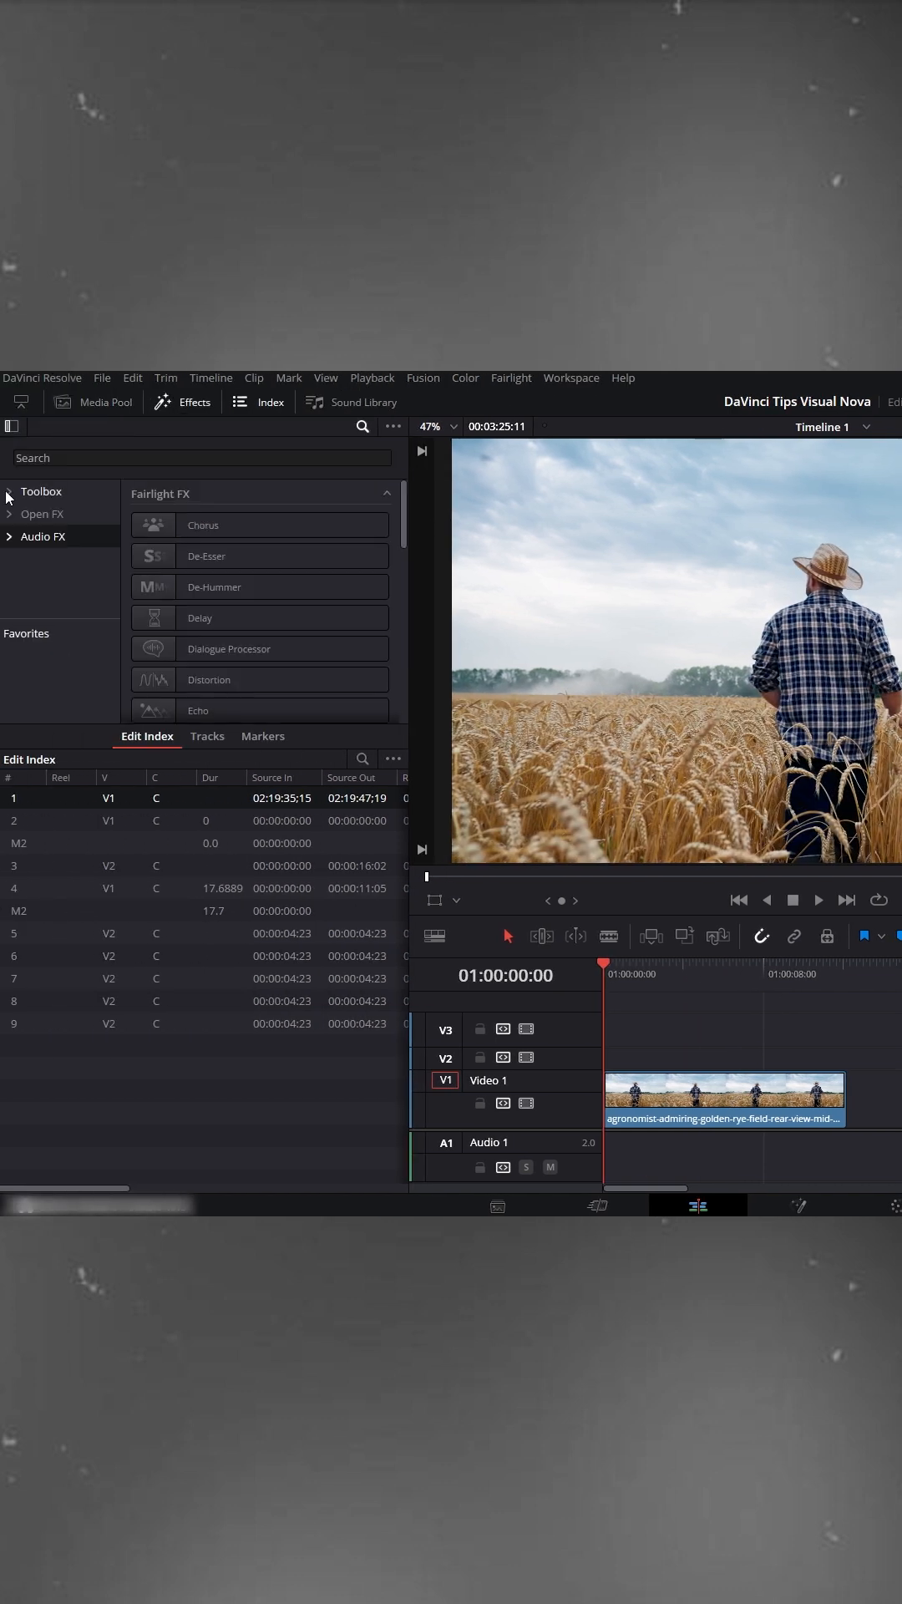
Add a Text+ title on track V2 above the rye-field clip and select it
{"action": "left_click", "coordinate": [43, 558]}
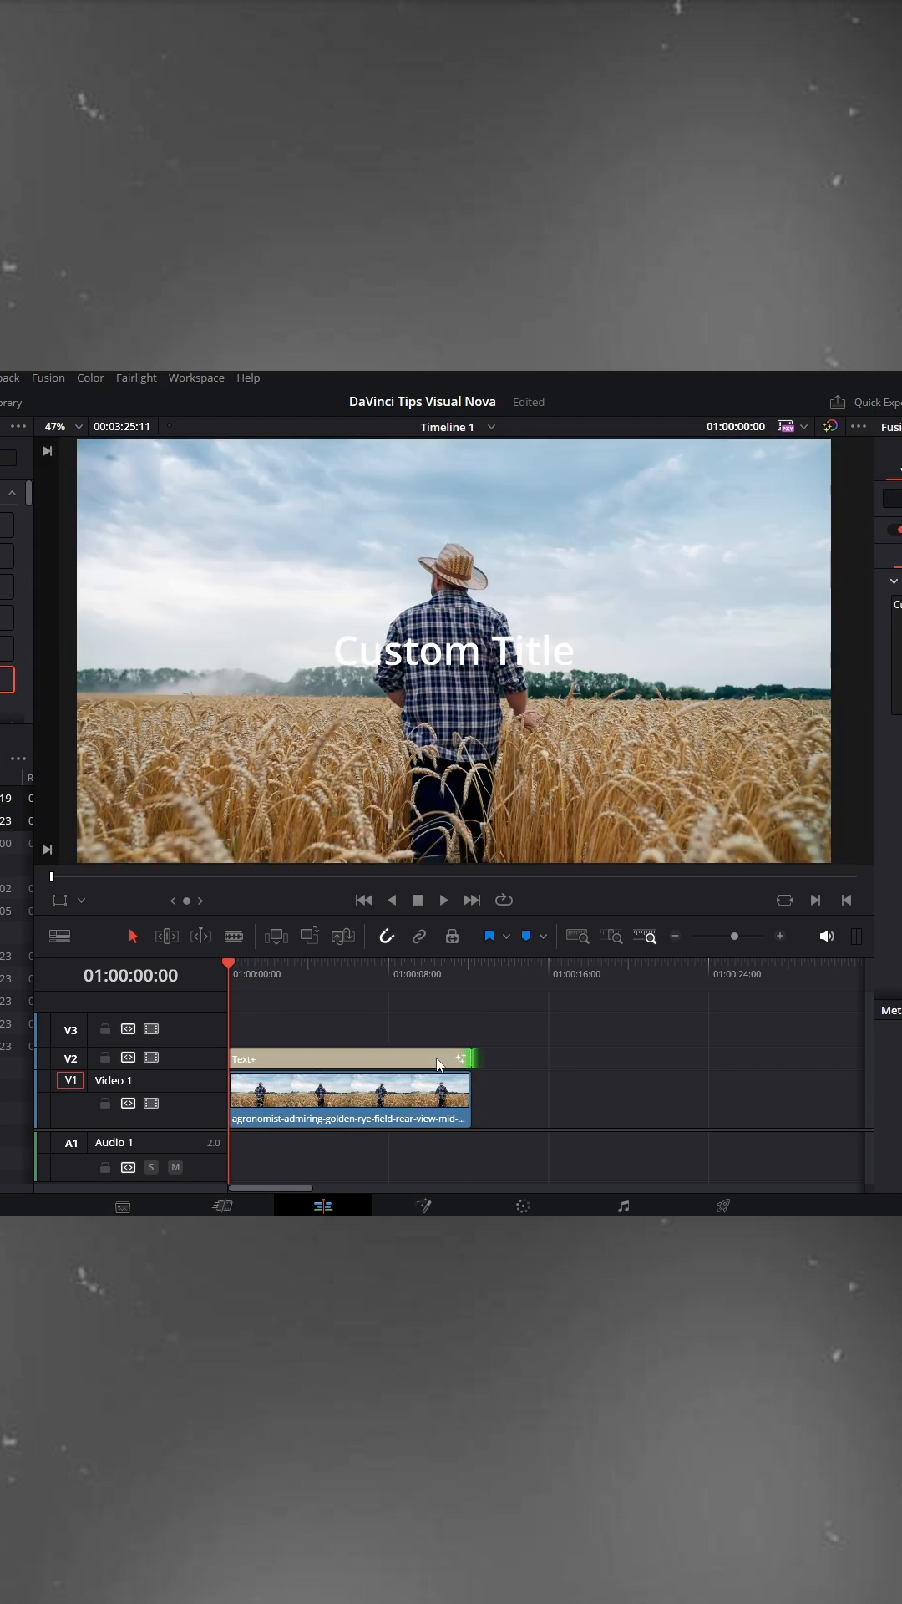
{"action": "left_click", "coordinate": [357, 1060]}
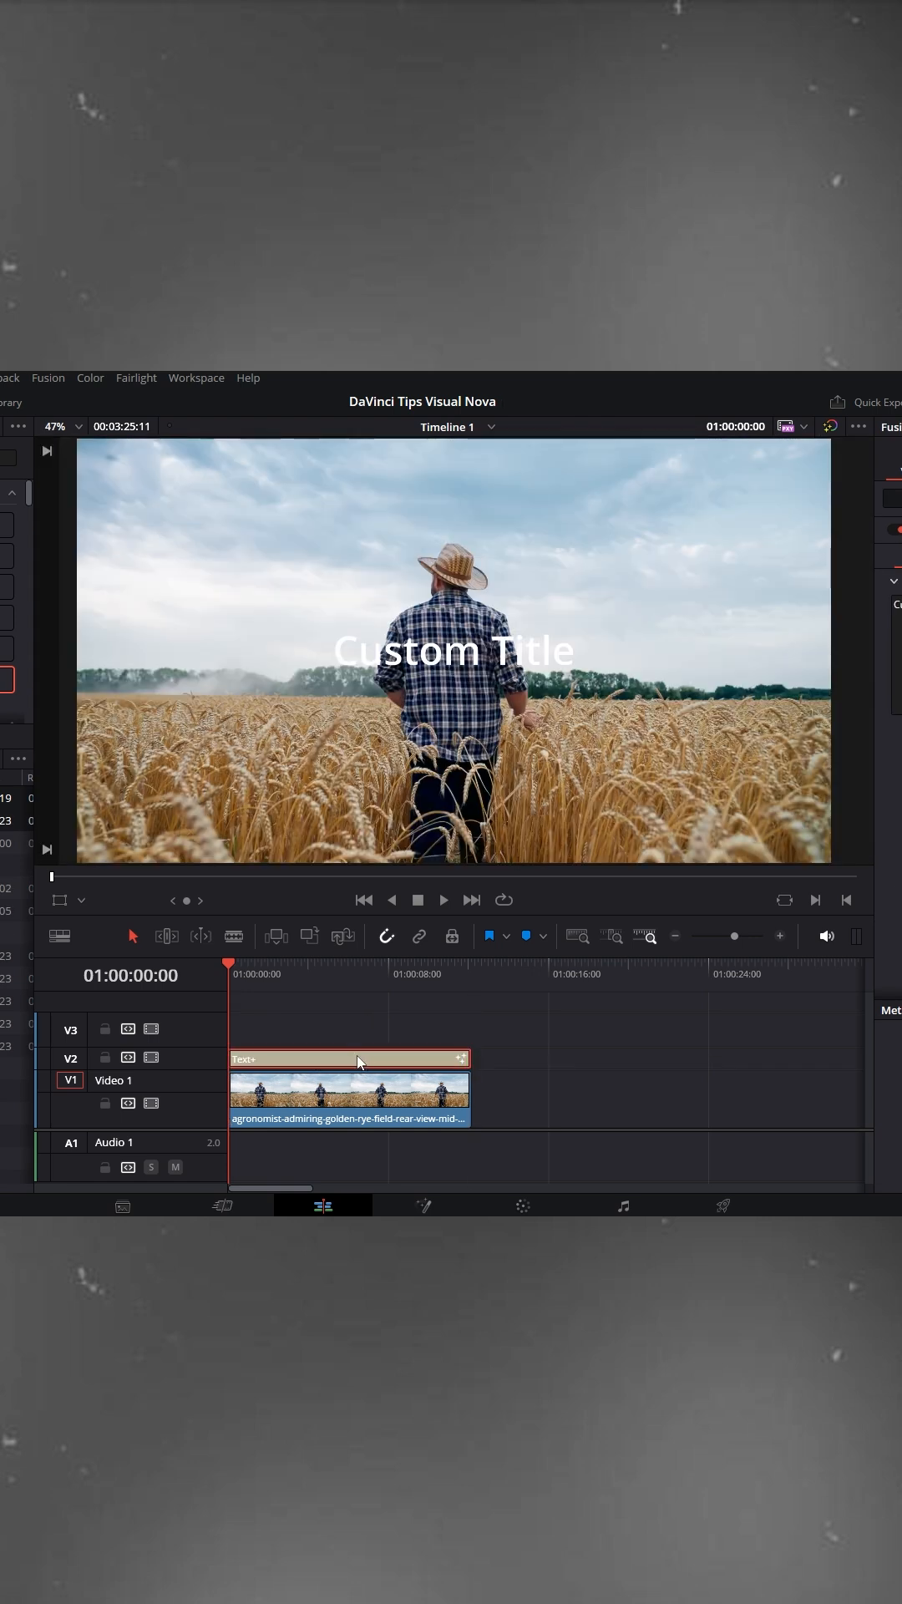
Replace the placeholder text with VISUAL NOVA and set the font to Impact
{"action": "double_click", "coordinate": [351, 1059]}
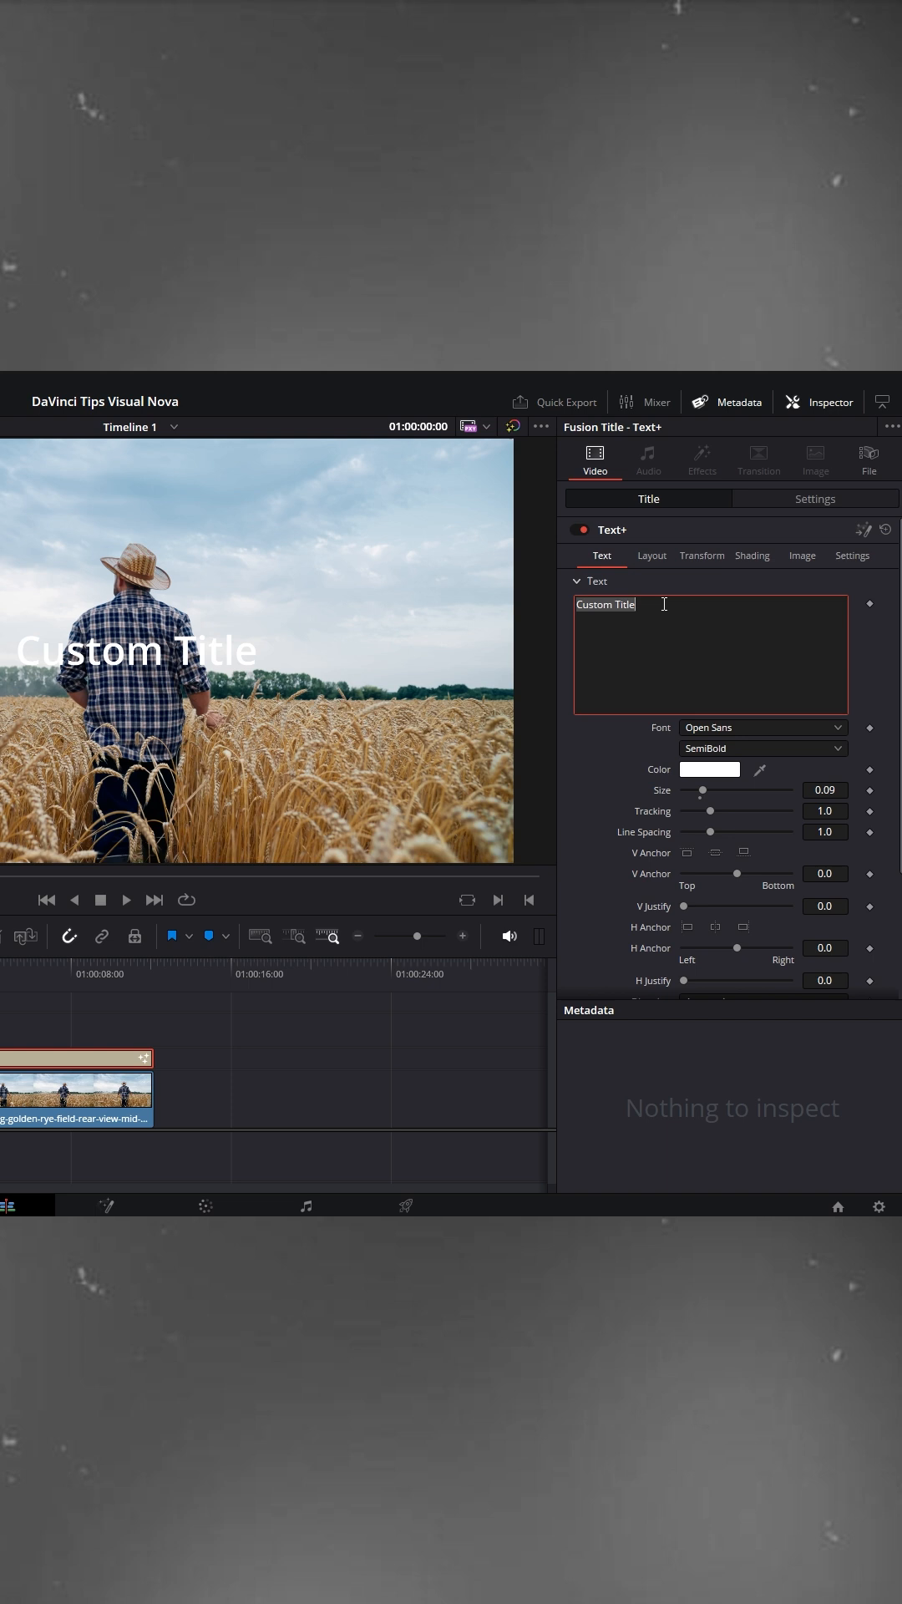
{"action": "type", "text": "VISUAL NOVA"}
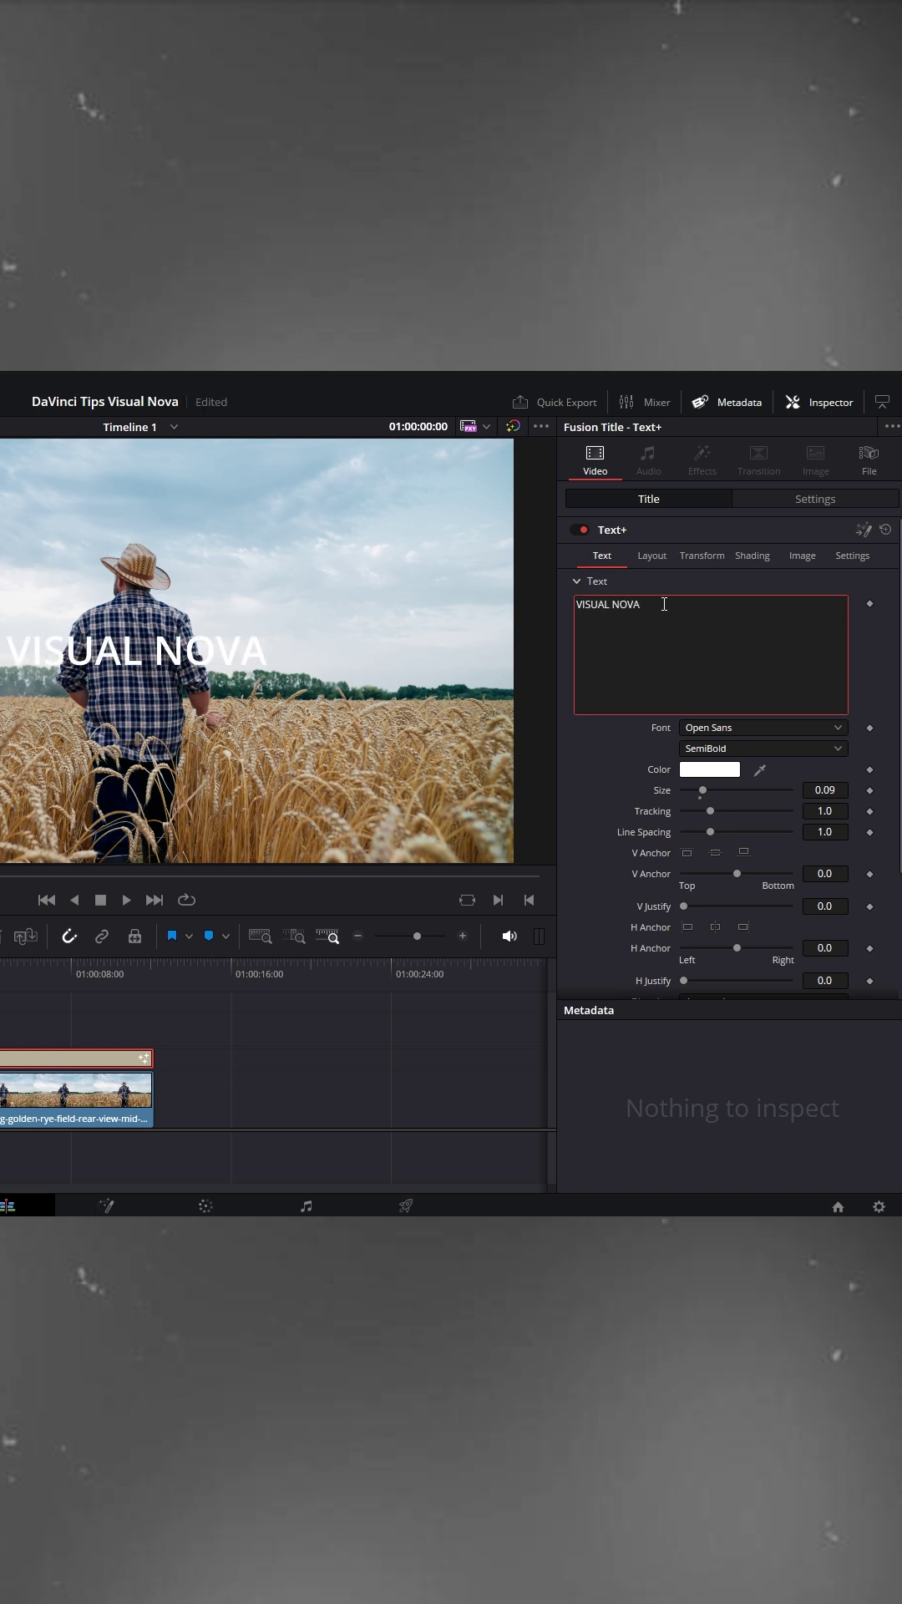
{"action": "left_click", "coordinate": [762, 729]}
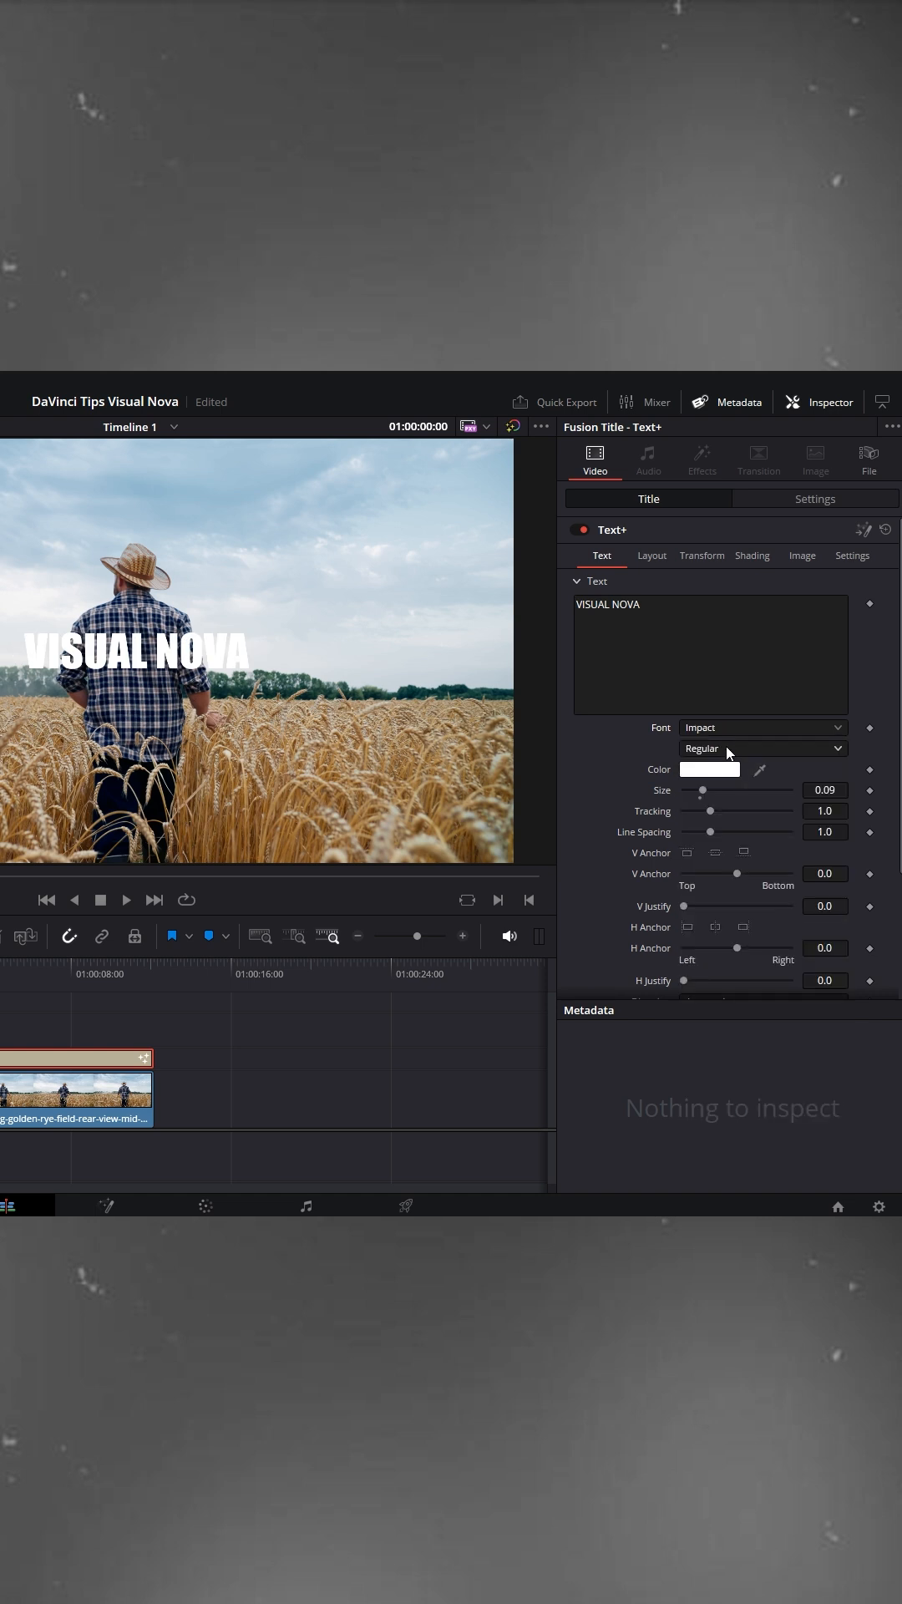
Raise the title size to about 0.22, colour it orange and widen the tracking
{"action": "left_click_drag", "start_coordinate": [700, 790], "coordinate": [714, 790]}
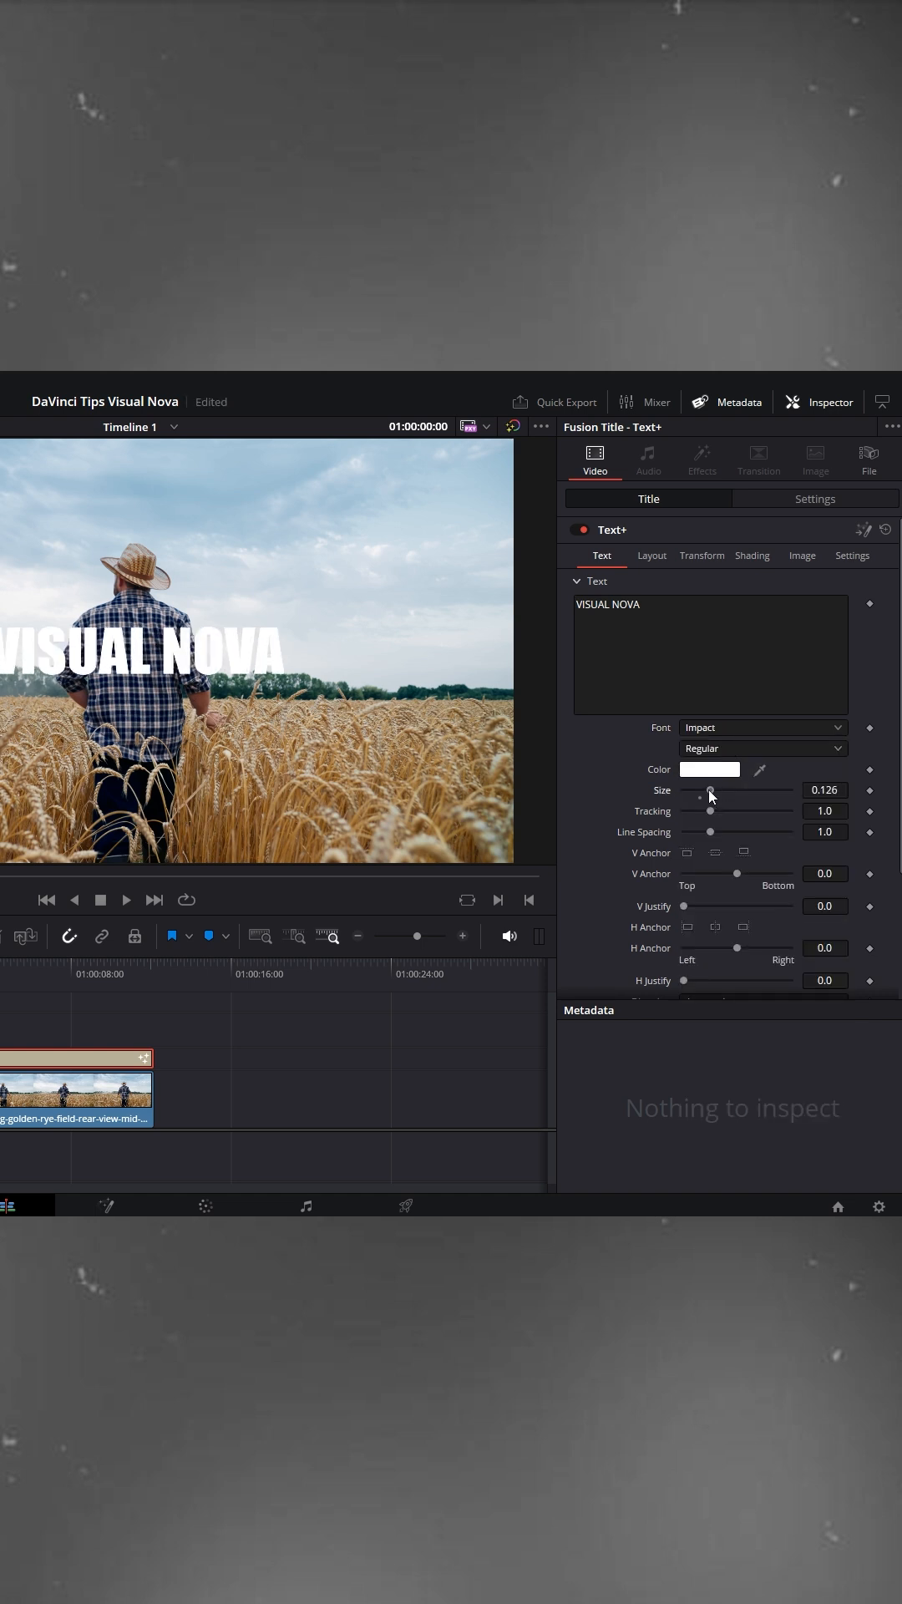
{"action": "left_click_drag", "start_coordinate": [712, 790], "coordinate": [732, 790]}
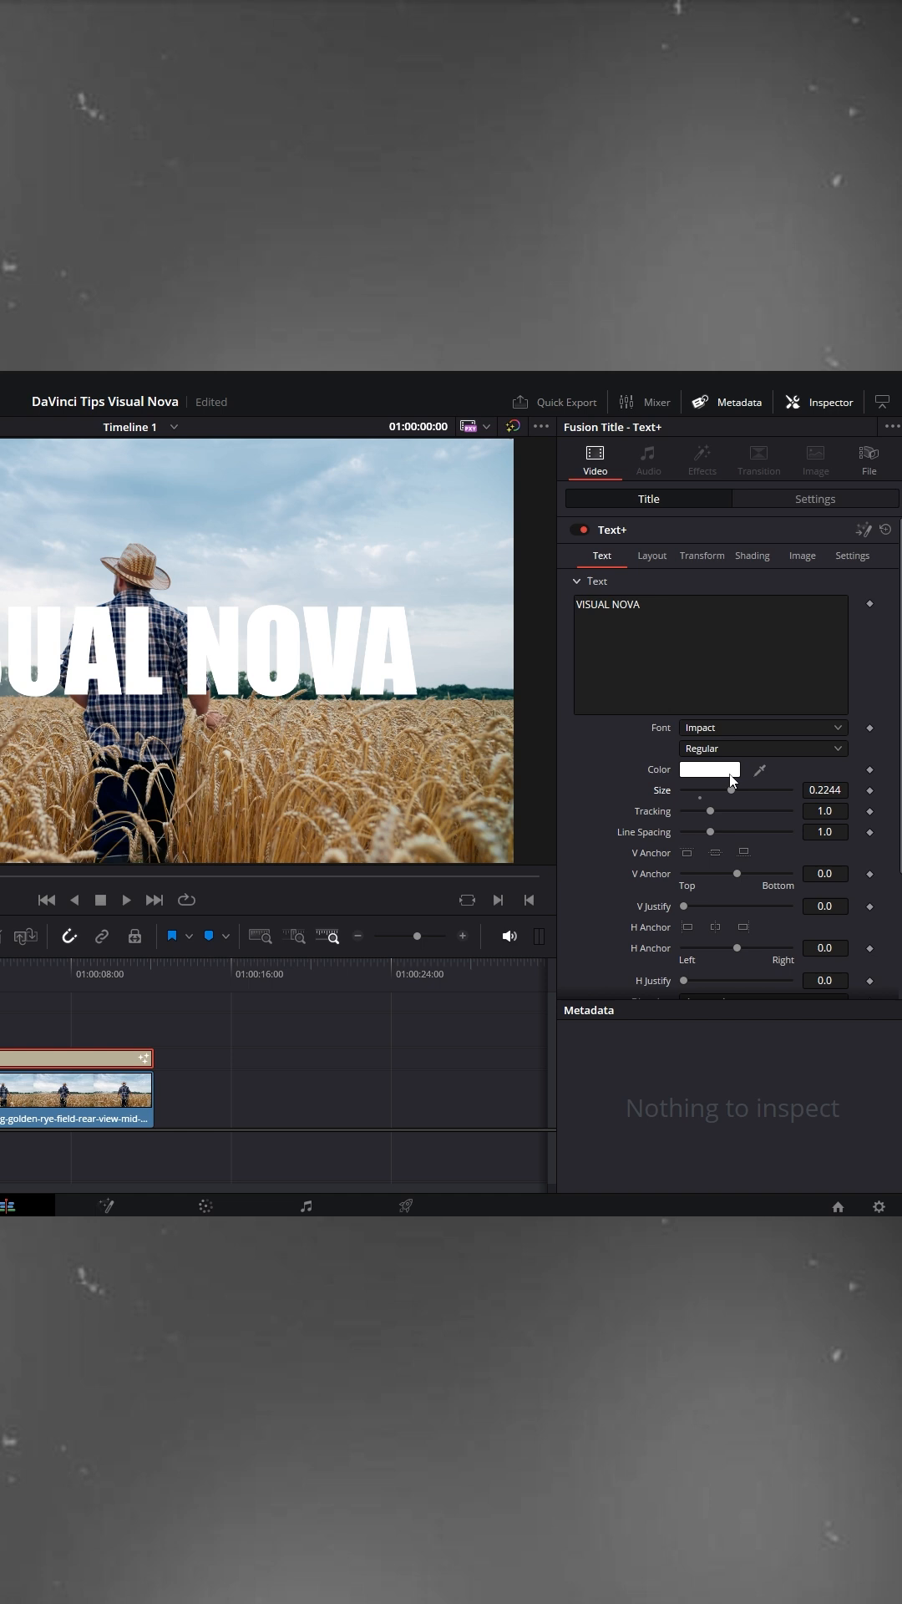
{"action": "left_click", "coordinate": [709, 769]}
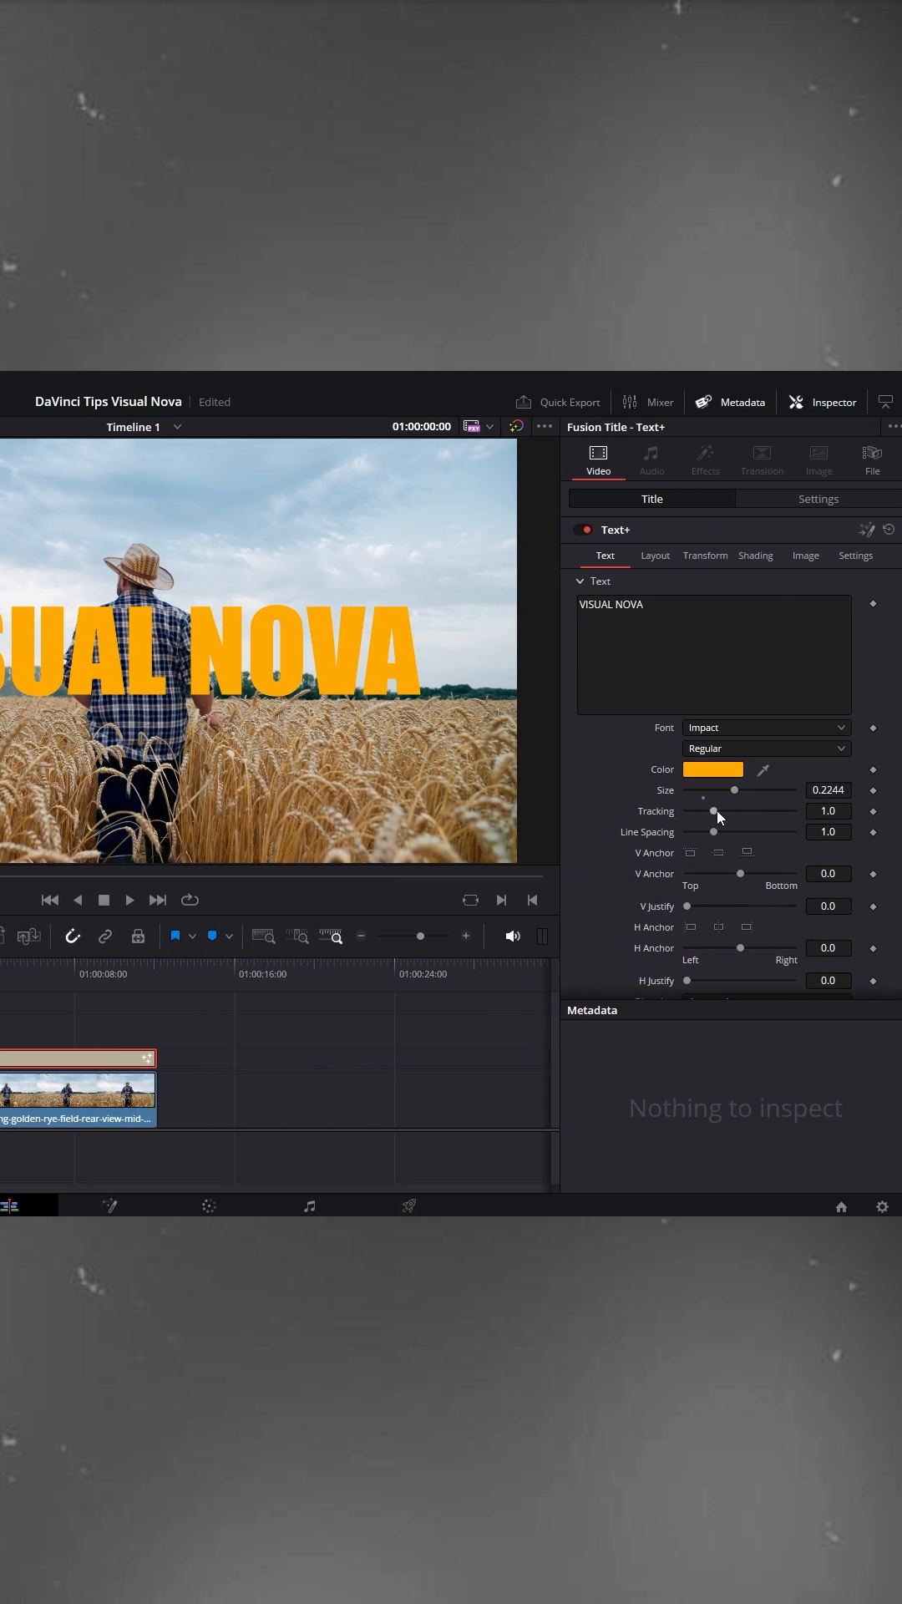
{"action": "left_click_drag", "start_coordinate": [714, 812], "coordinate": [718, 812]}
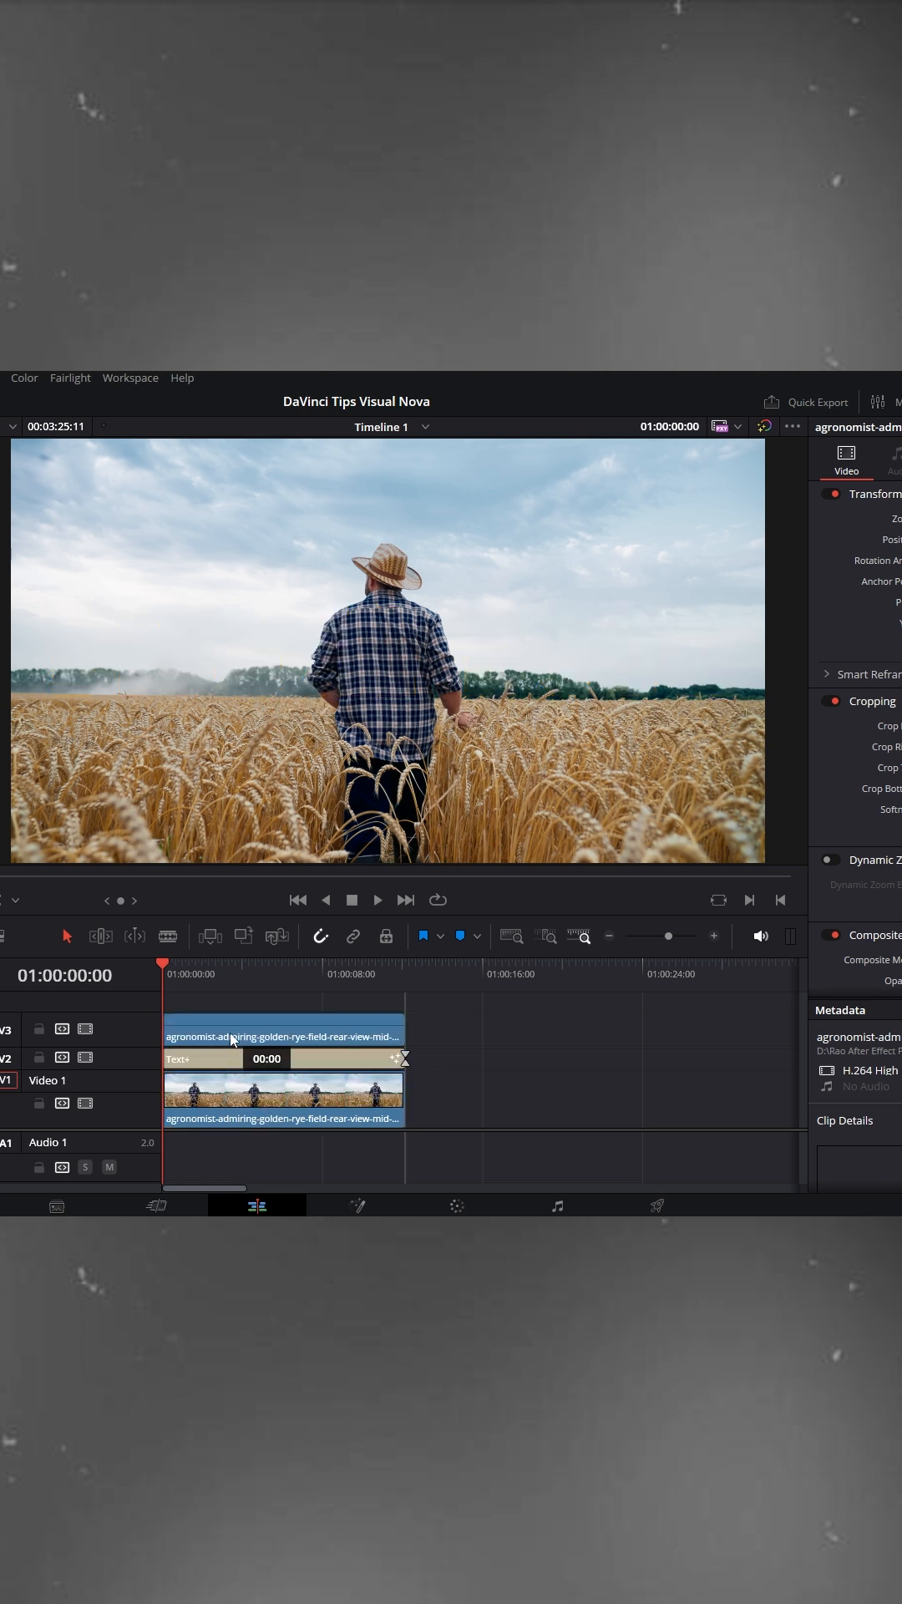
Copy the farmer clip up to V3 above the title and select the copy
{"action": "left_click", "coordinate": [283, 1031]}
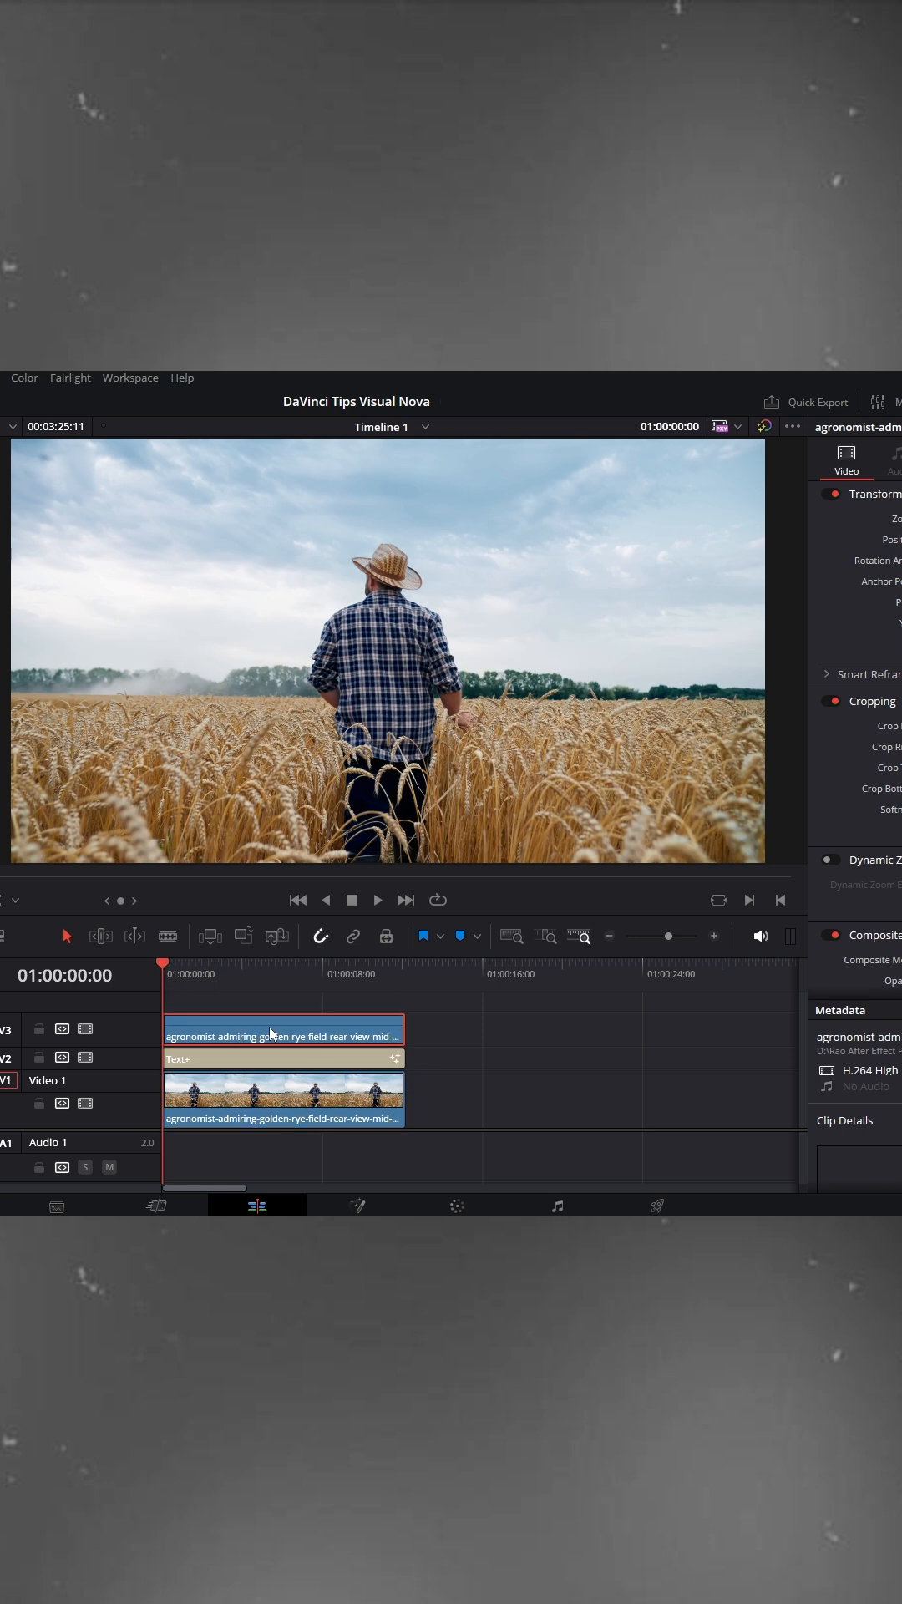
{"action": "left_click", "coordinate": [406, 1206]}
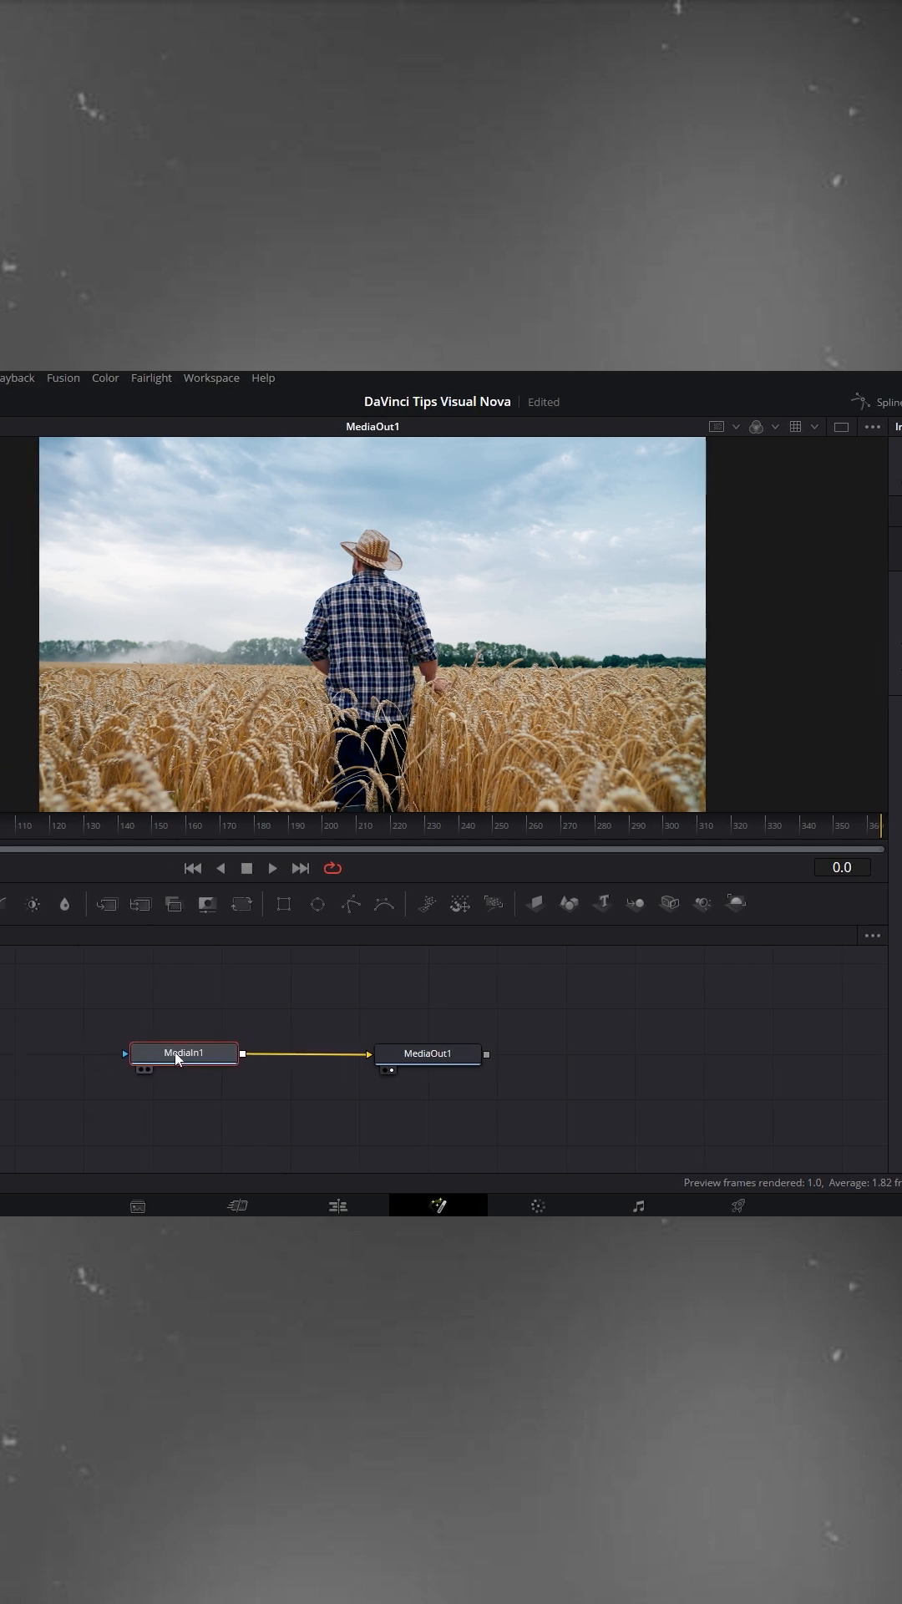
Add a Magic Mask node after MediaIn1 in the top clip's Fusion graph
{"action": "left_click", "coordinate": [443, 1053]}
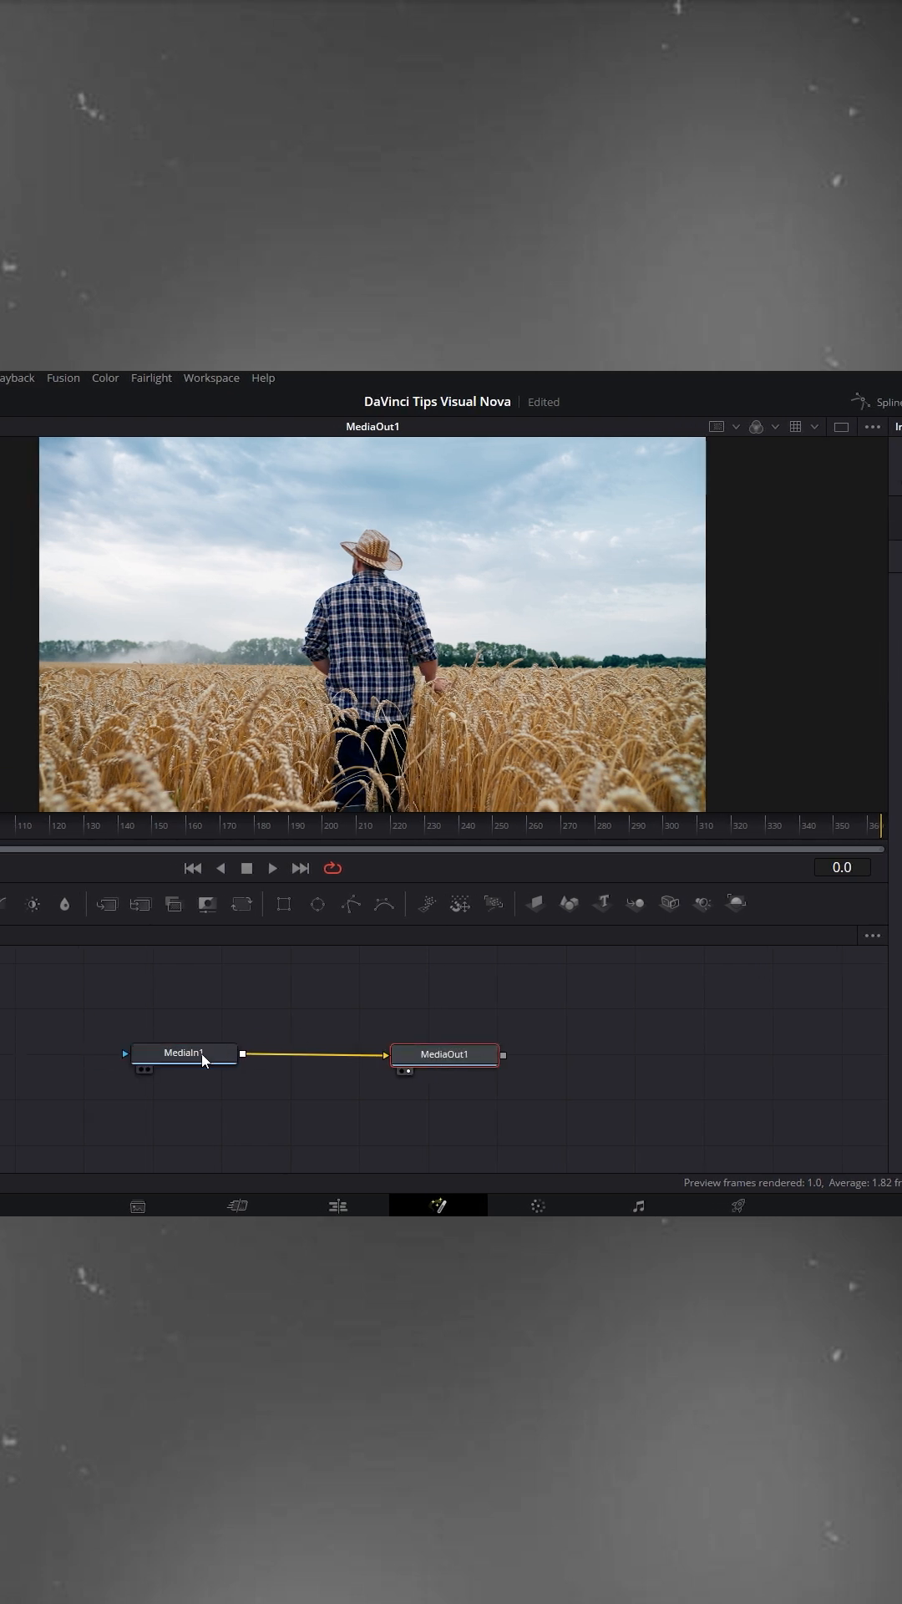
{"action": "left_click", "coordinate": [182, 1053]}
{"action": "type", "text": "Magic Mask"}
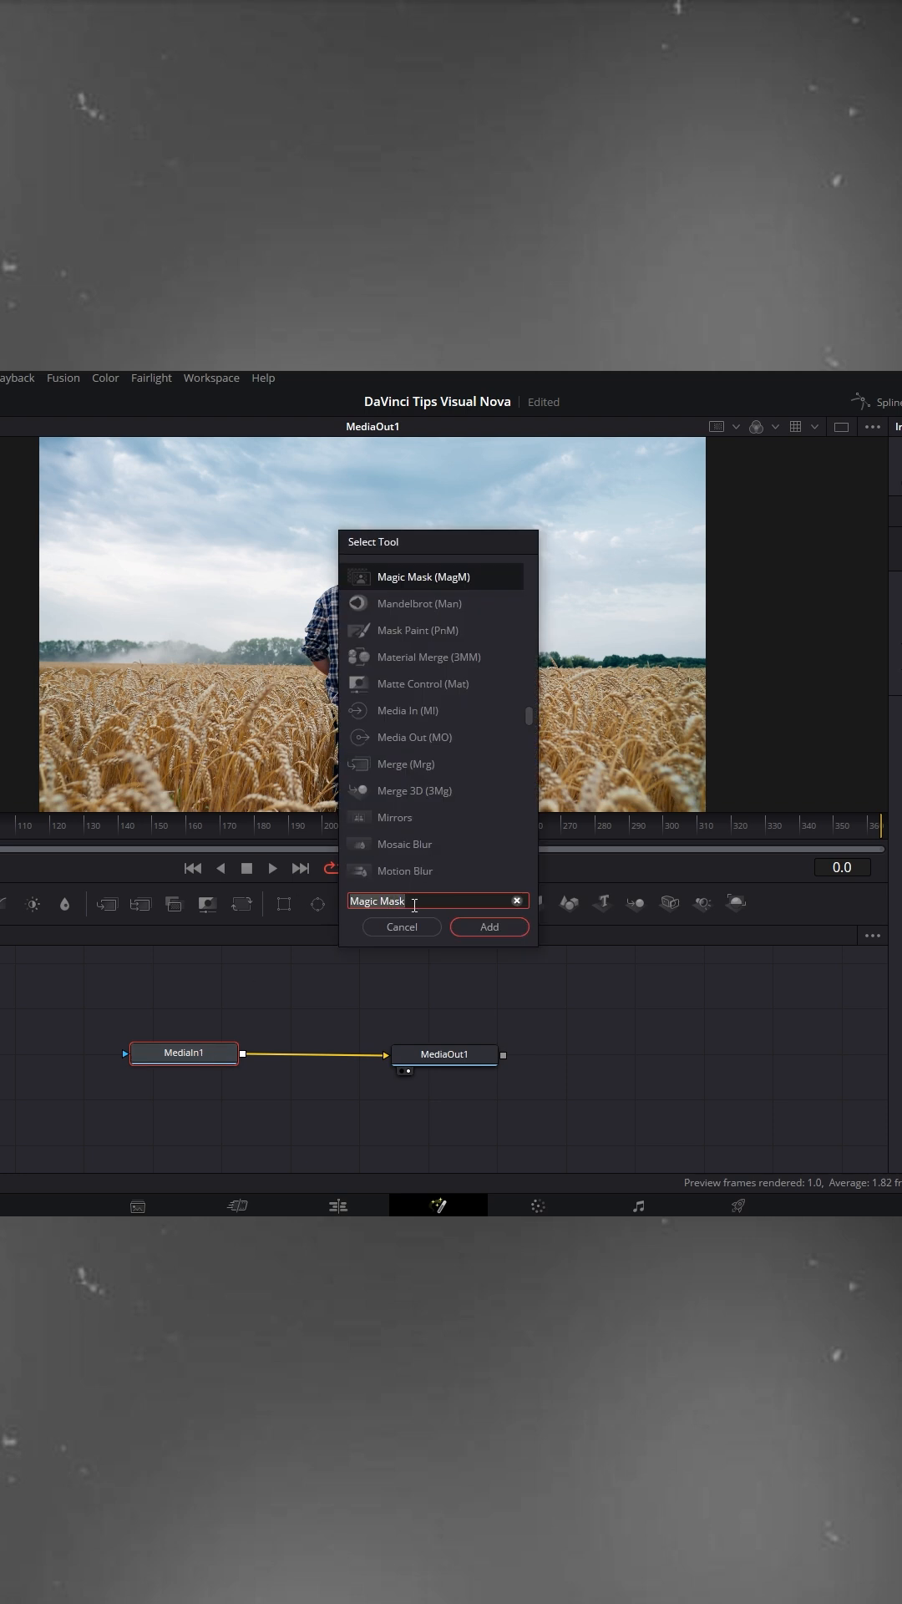
{"action": "left_click", "coordinate": [488, 926]}
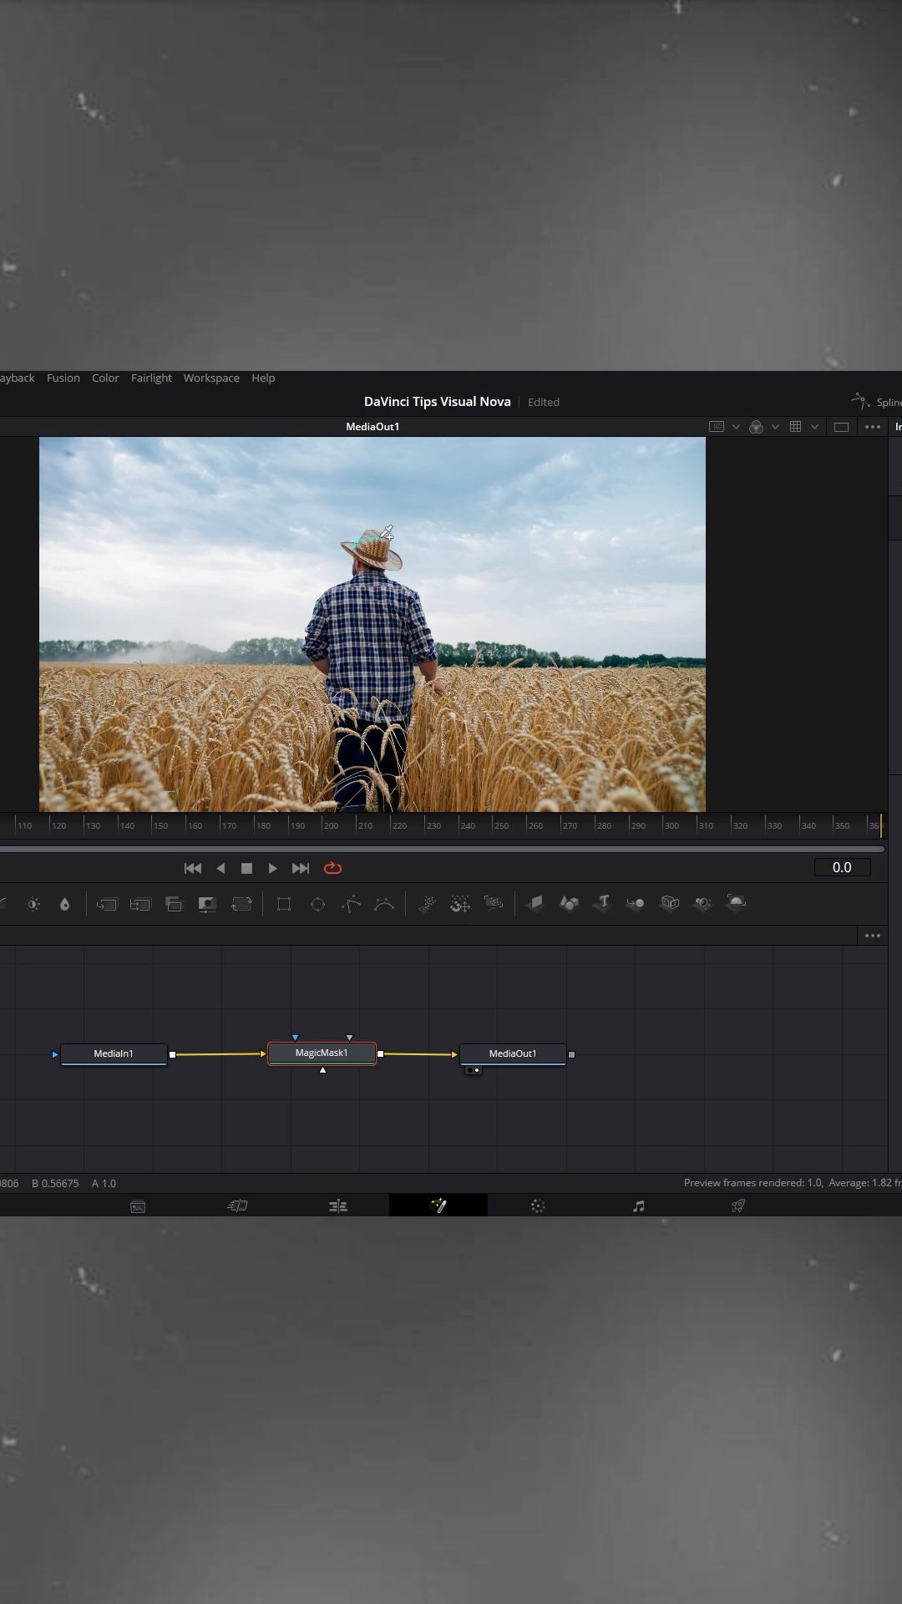
Stroke over the farmer so the Magic Mask isolates him from the field and sky
{"action": "left_click_drag", "start_coordinate": [380, 526], "coordinate": [398, 685]}
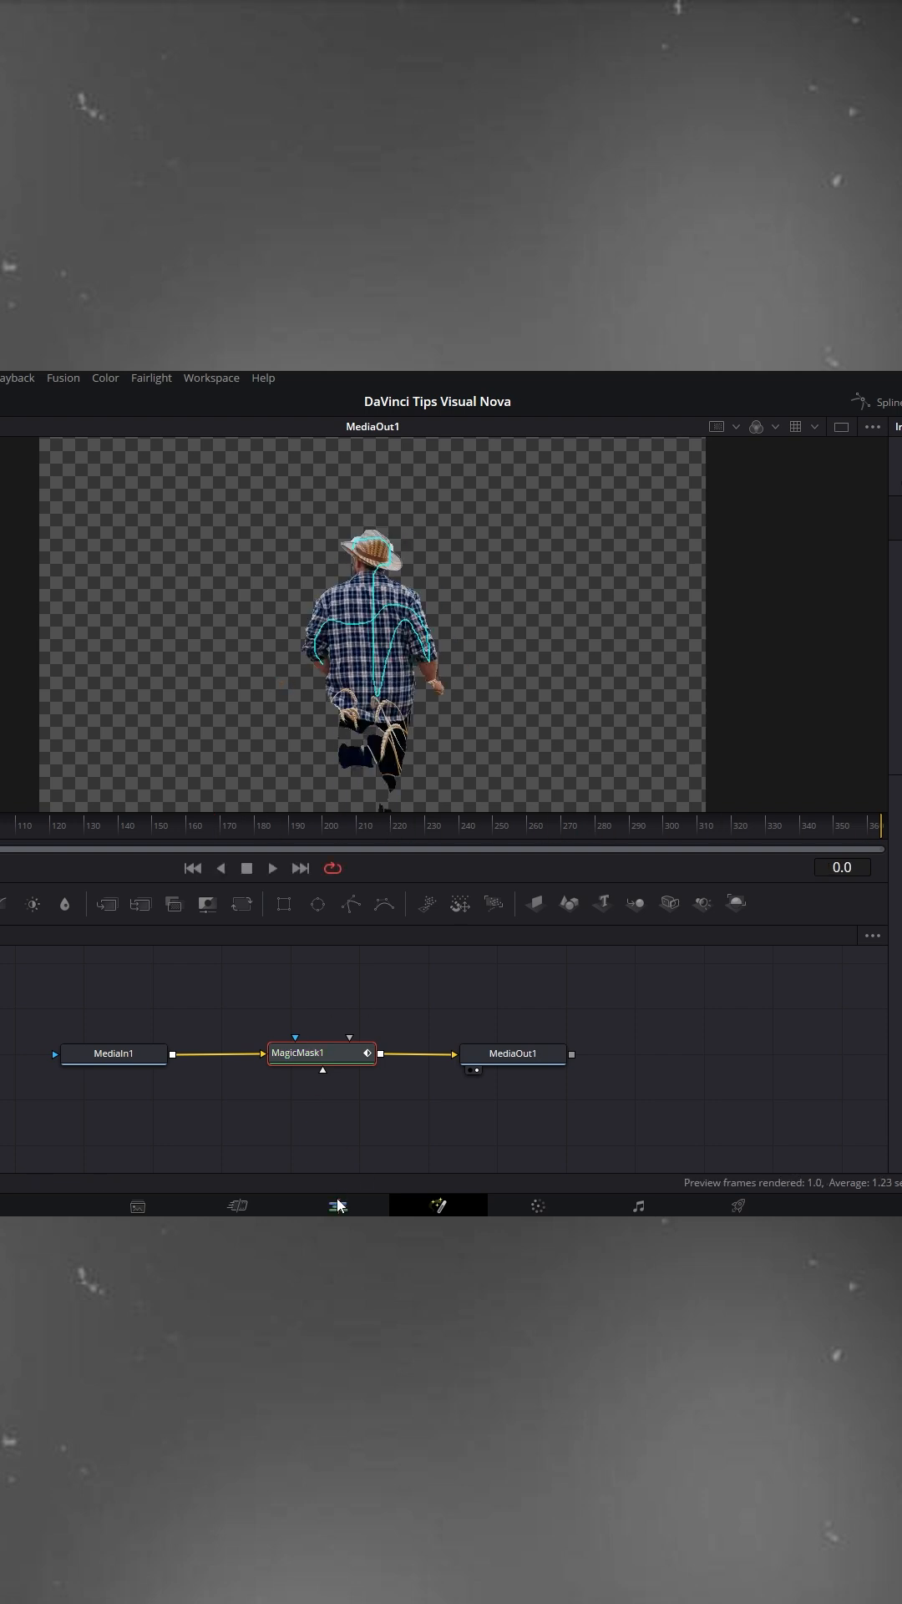
Return to the Edit page and move the playhead near the clip's start
{"action": "left_click", "coordinate": [338, 1206]}
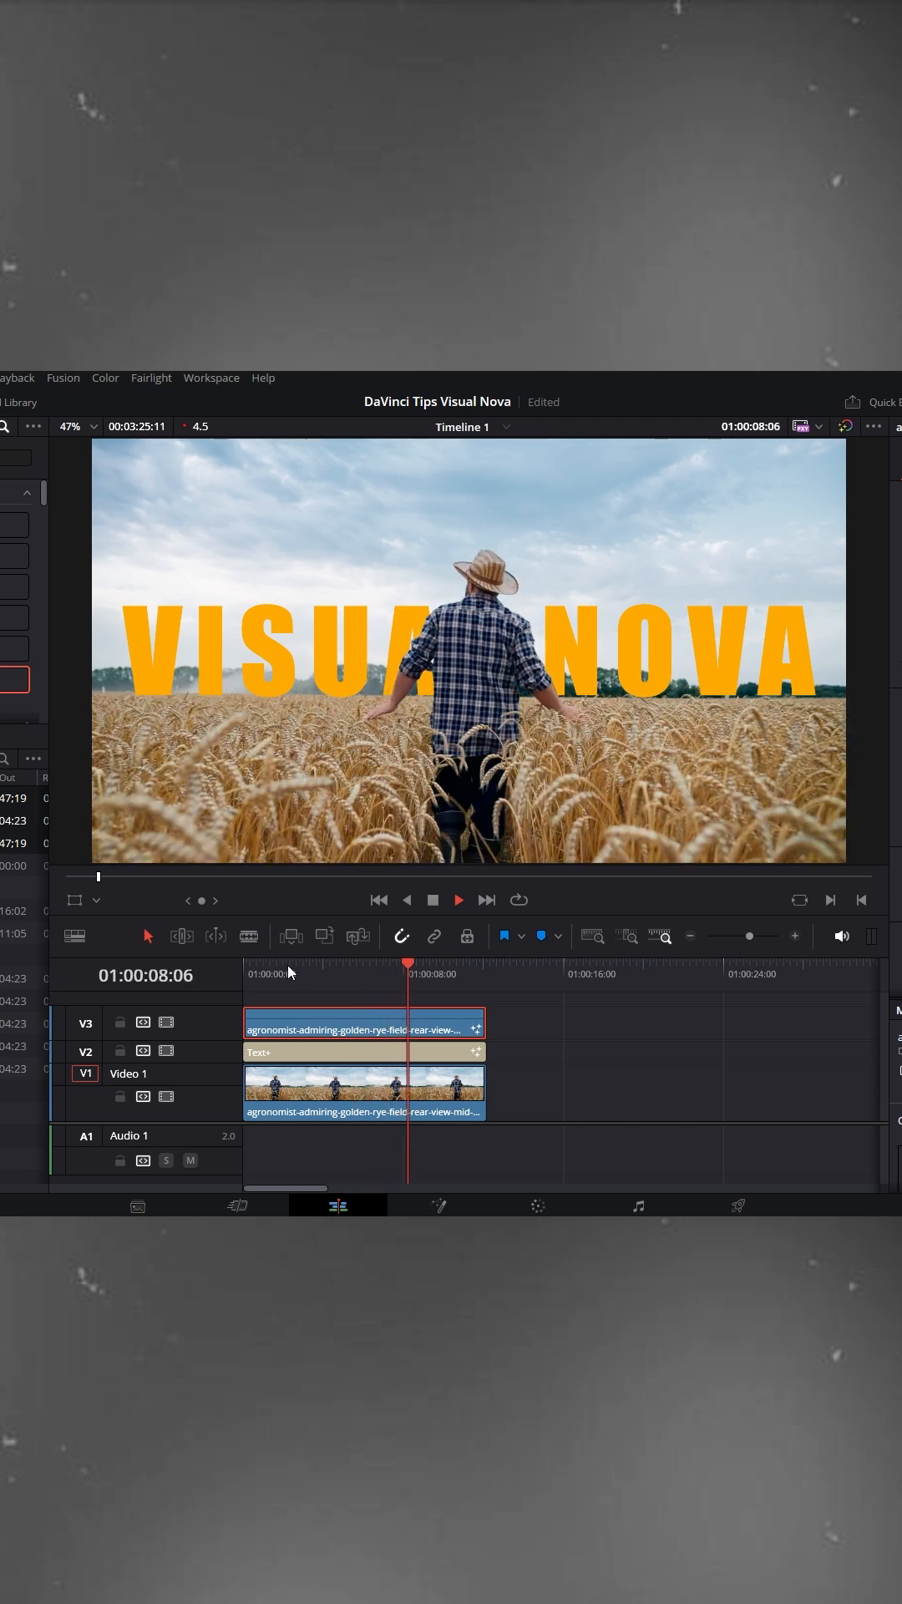
{"action": "left_click", "coordinate": [268, 972]}
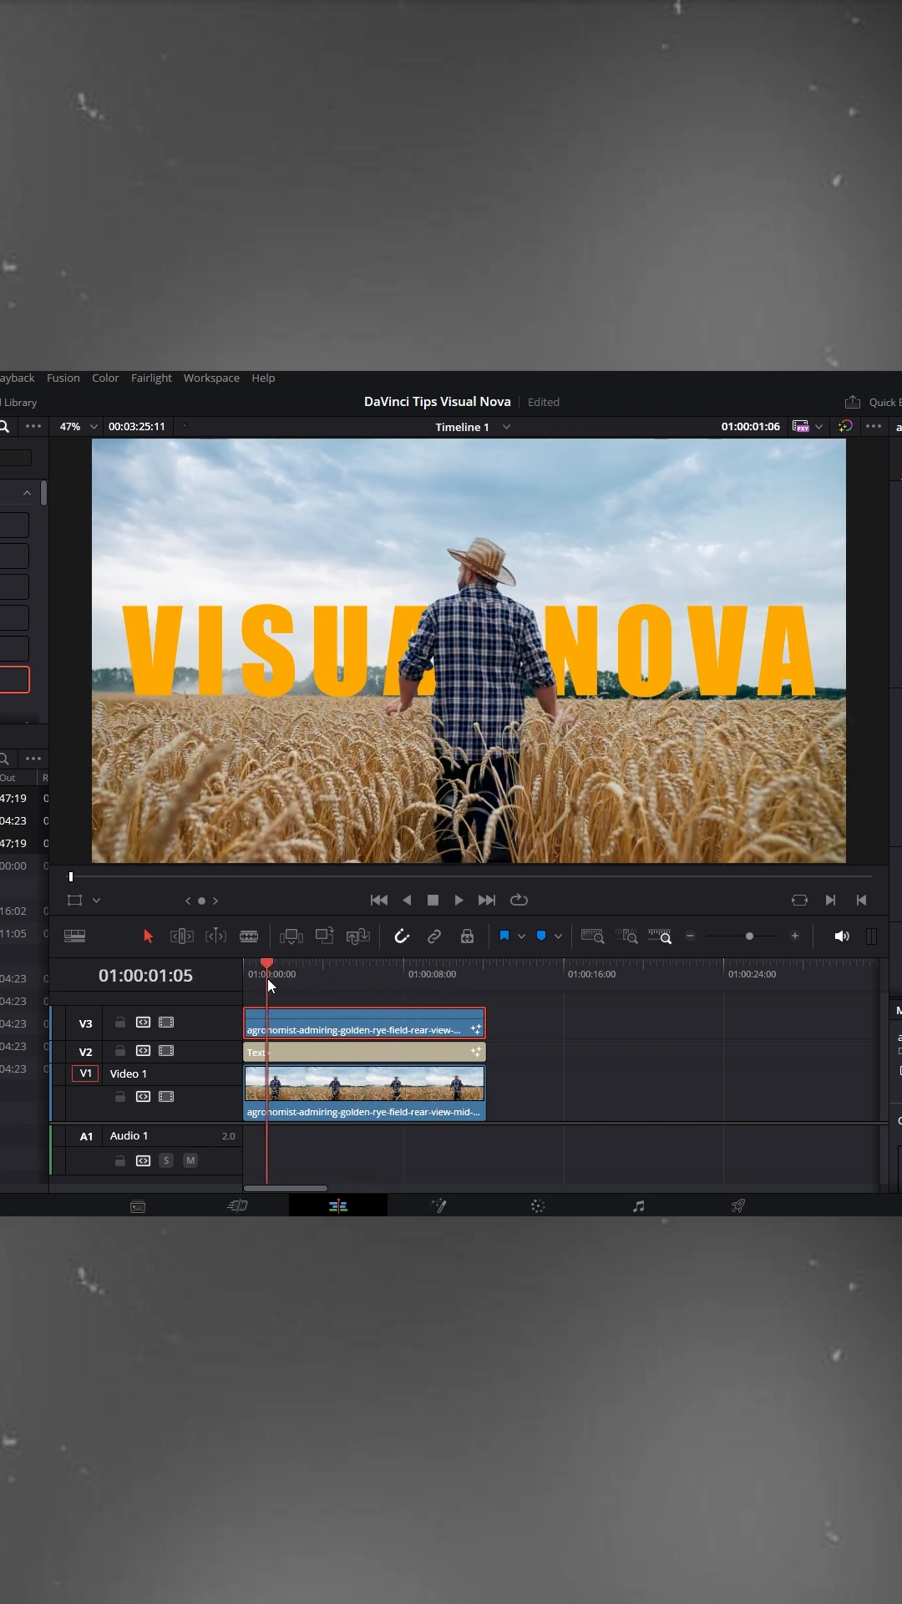